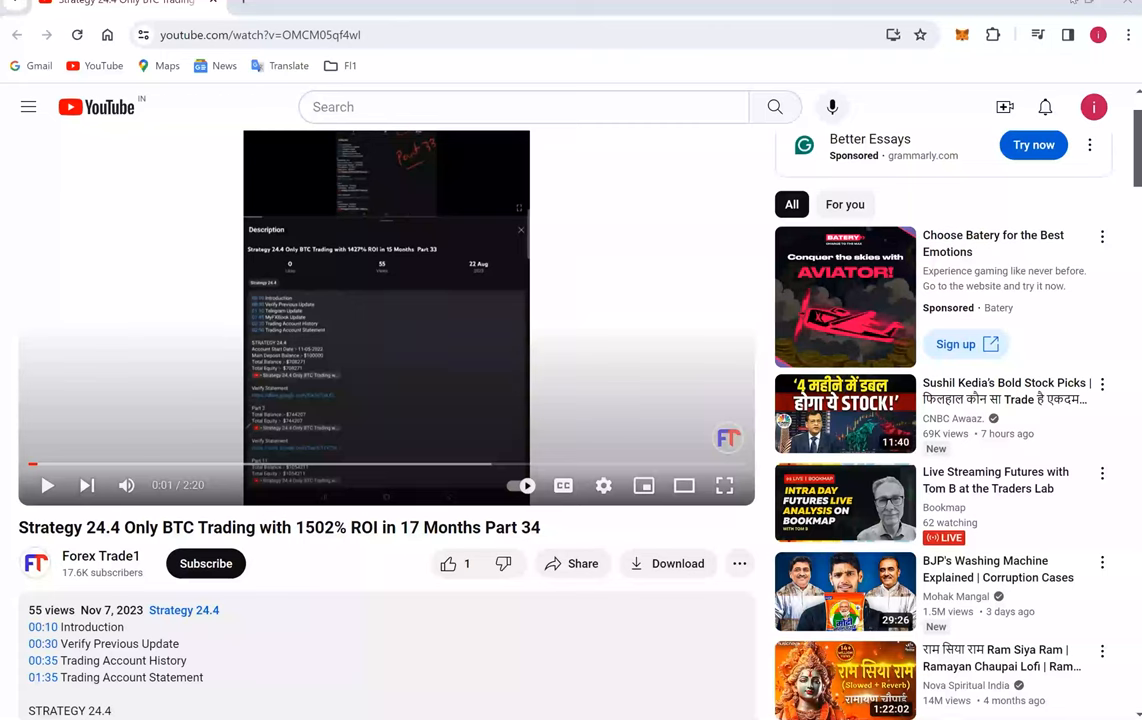
pyautogui.scroll(-3)
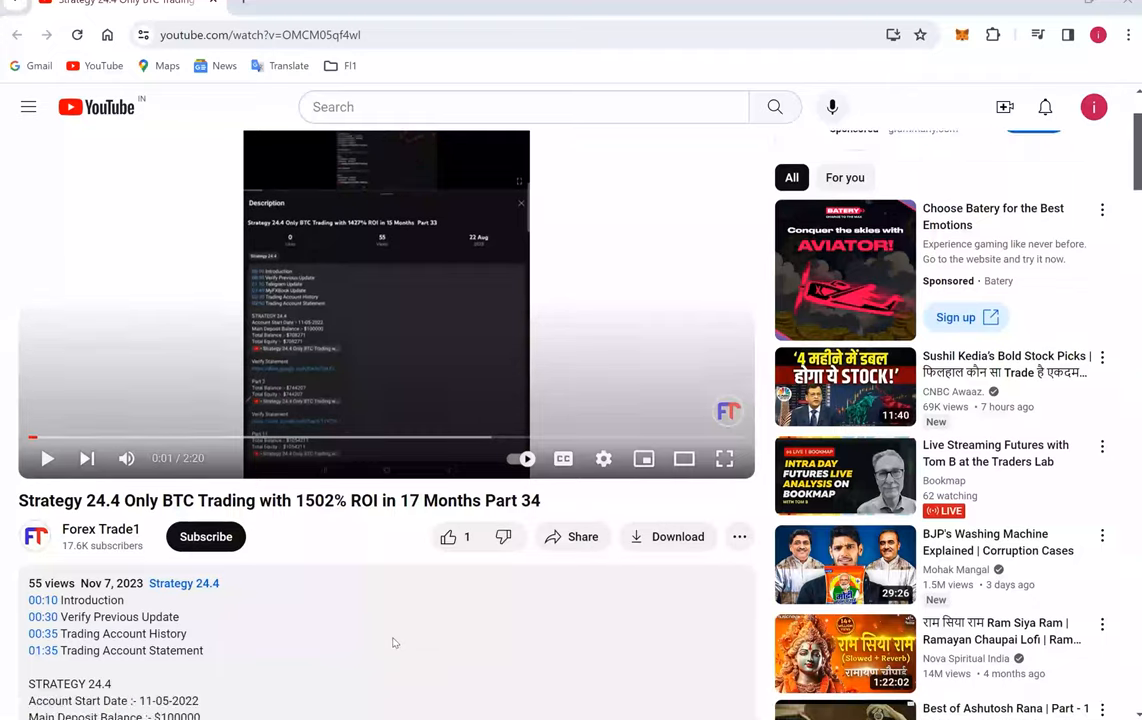
pyautogui.scroll(-3)
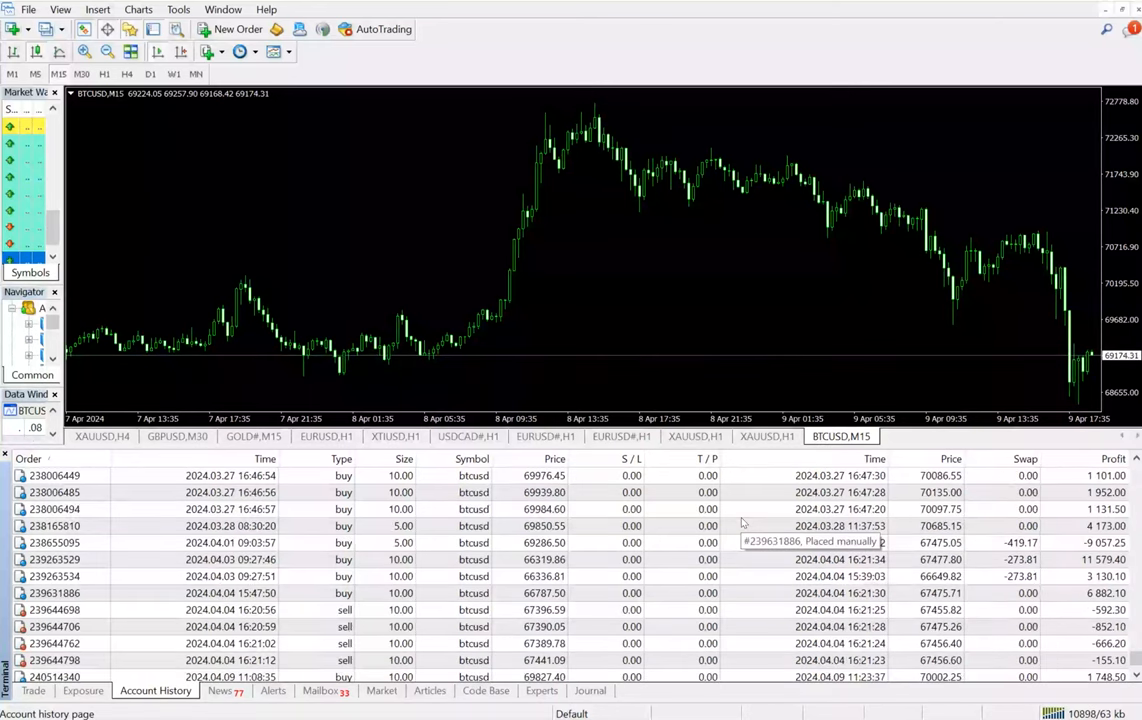
pyautogui.scroll(-3)
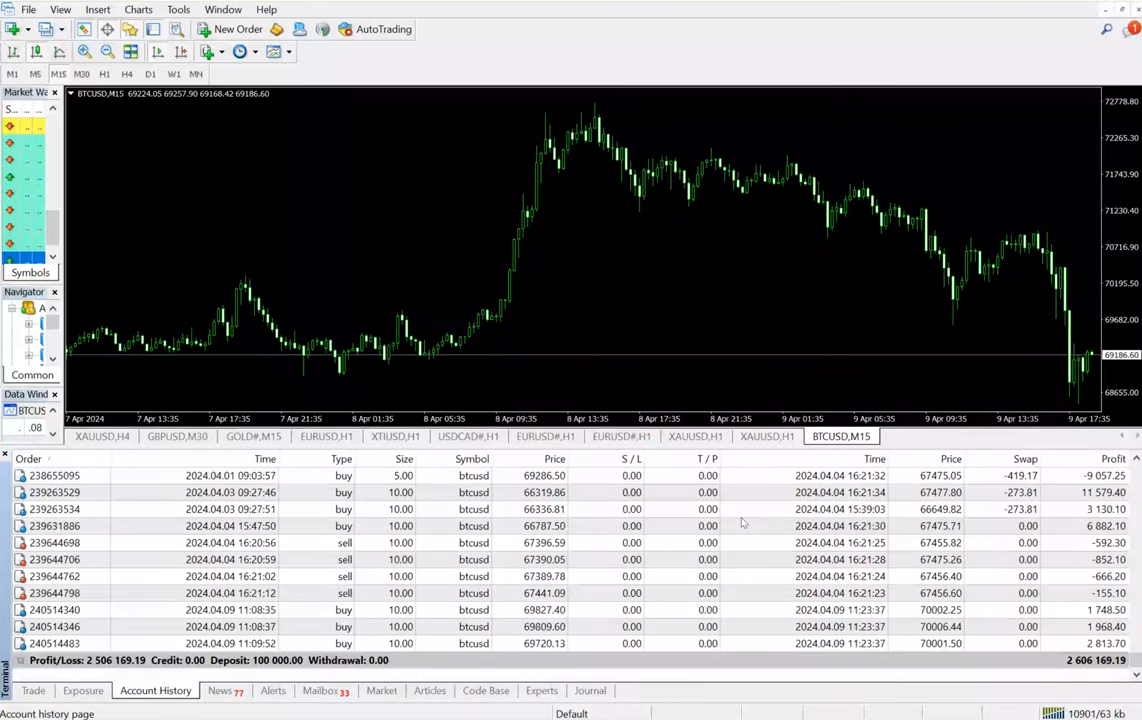